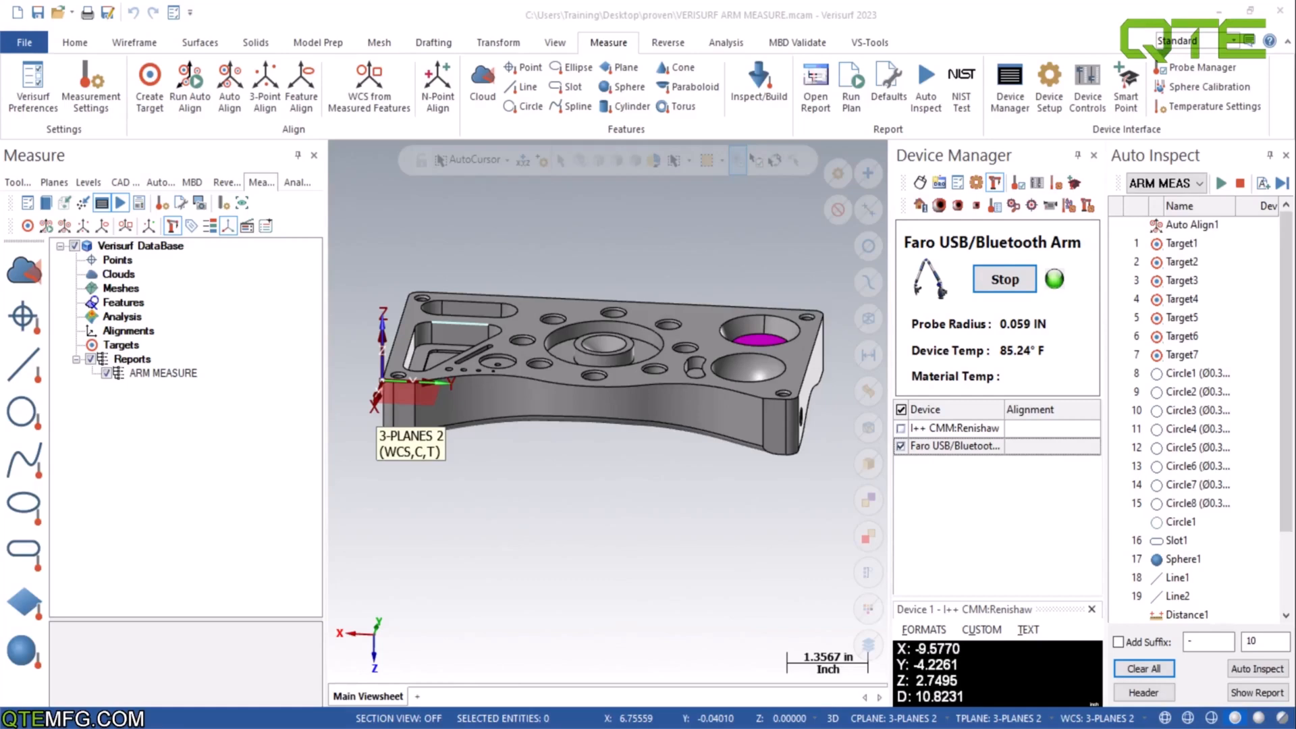
pyautogui.moveTo(467, 652)
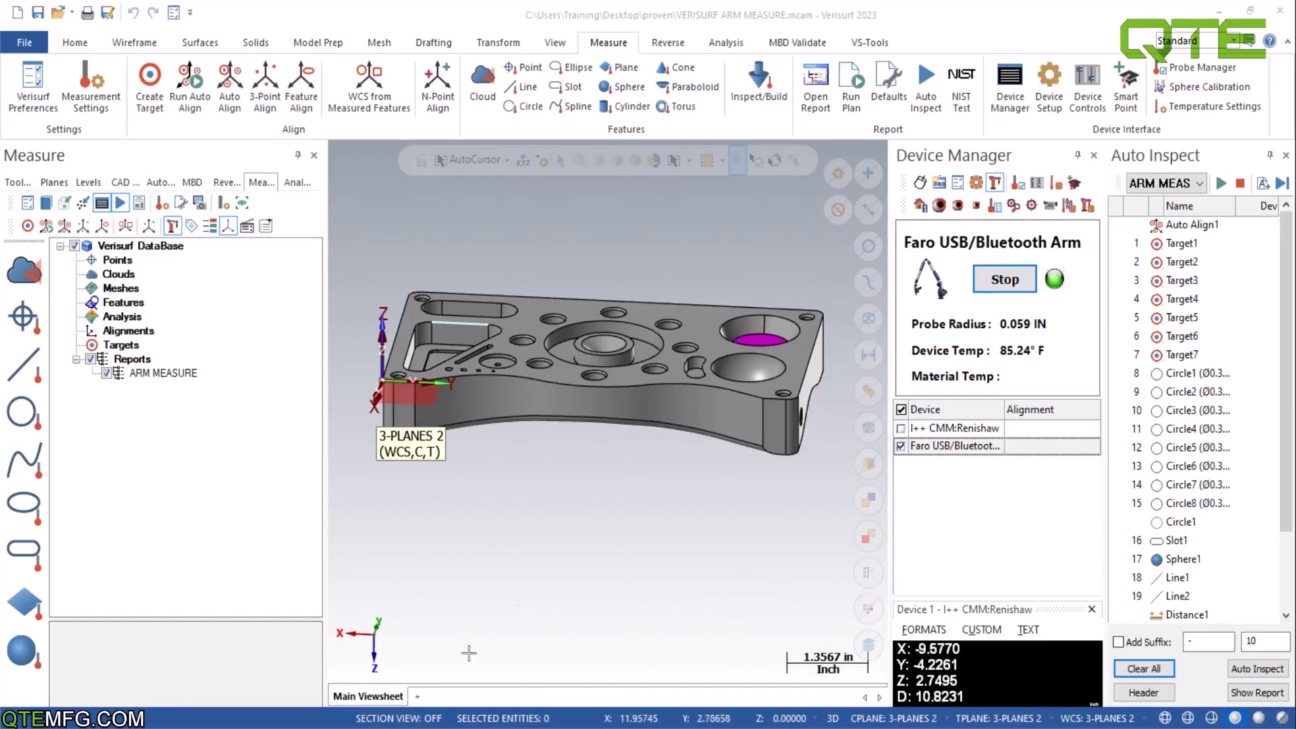
# - Accept the best-fit alignment from probing Target1–Target7 in the Auto Align dialog
pyautogui.scroll(-3)
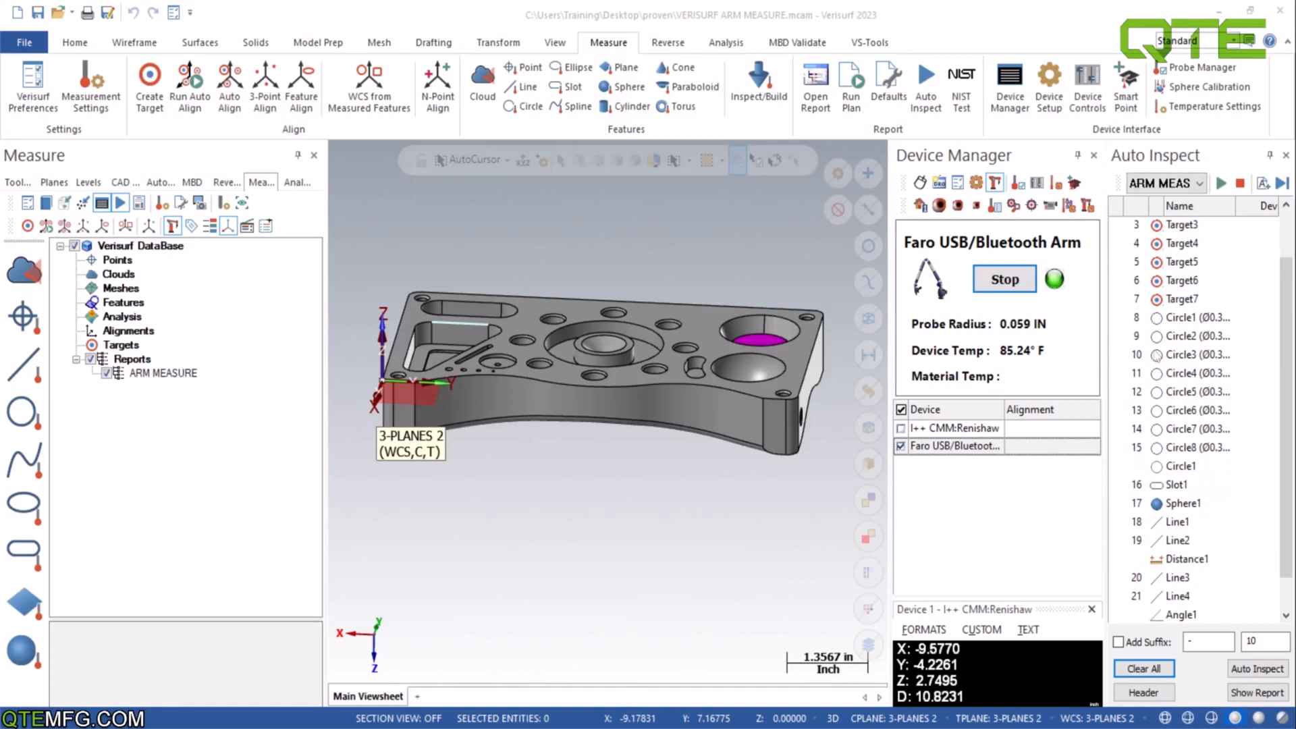
pyautogui.scroll(-3)
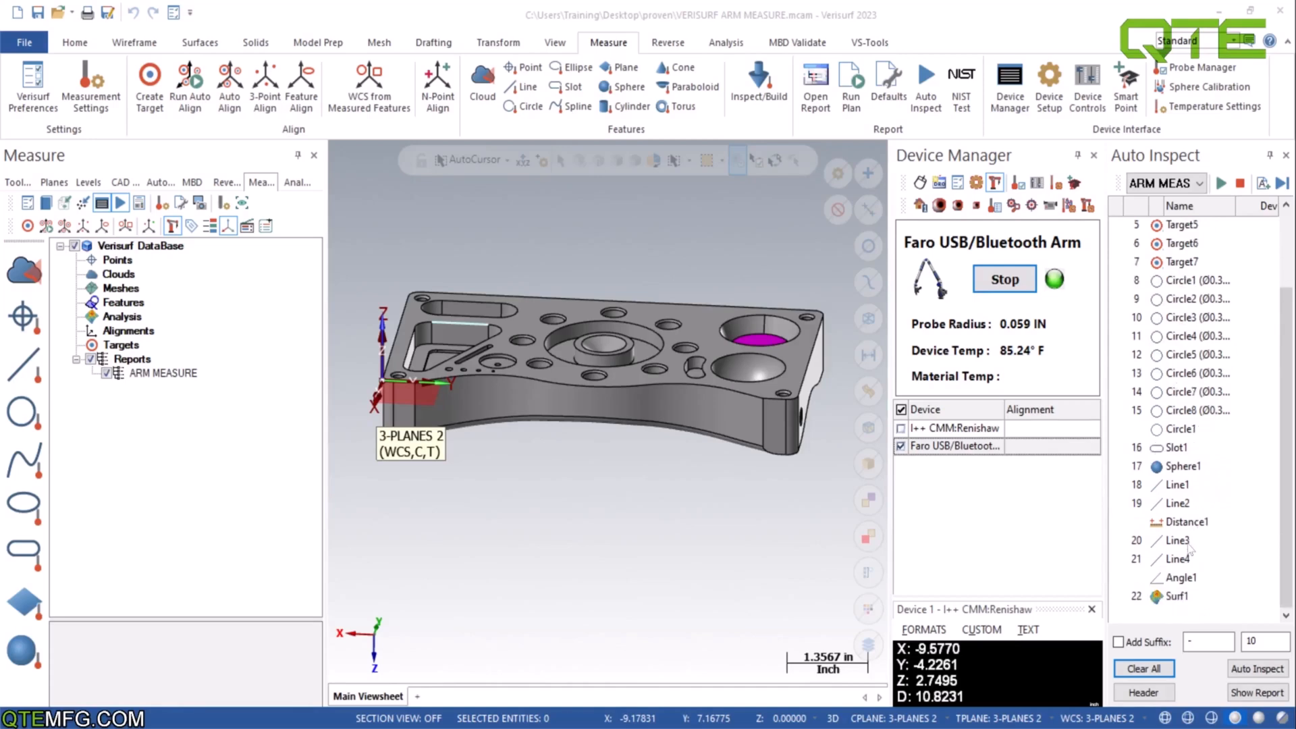
pyautogui.moveTo(1041, 505)
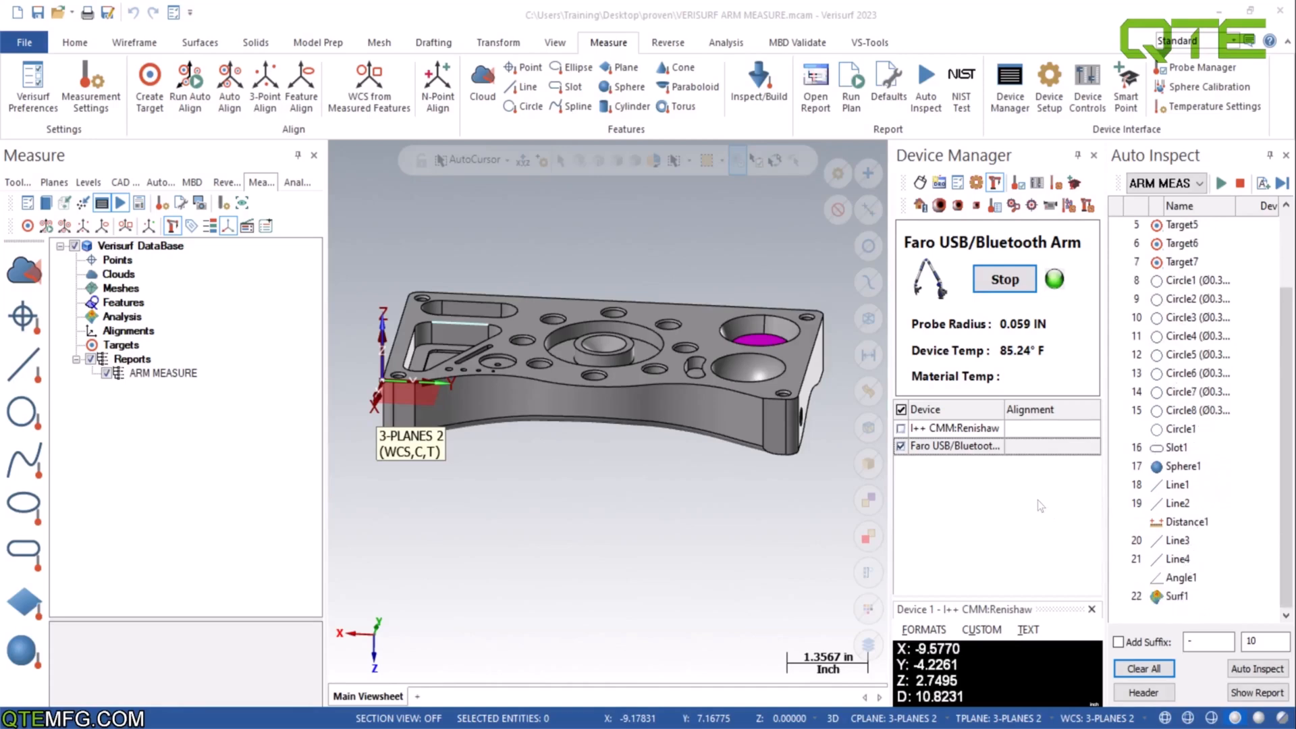
pyautogui.moveTo(902, 368)
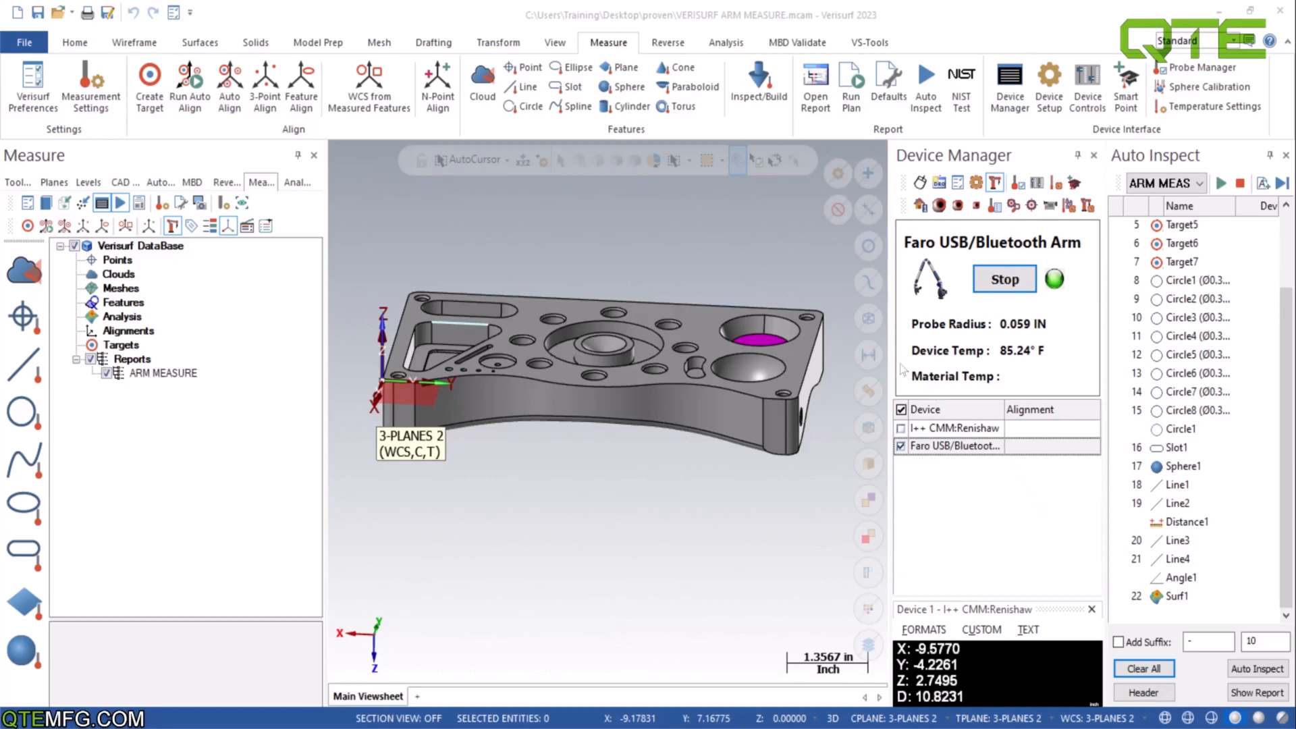
pyautogui.moveTo(856, 255)
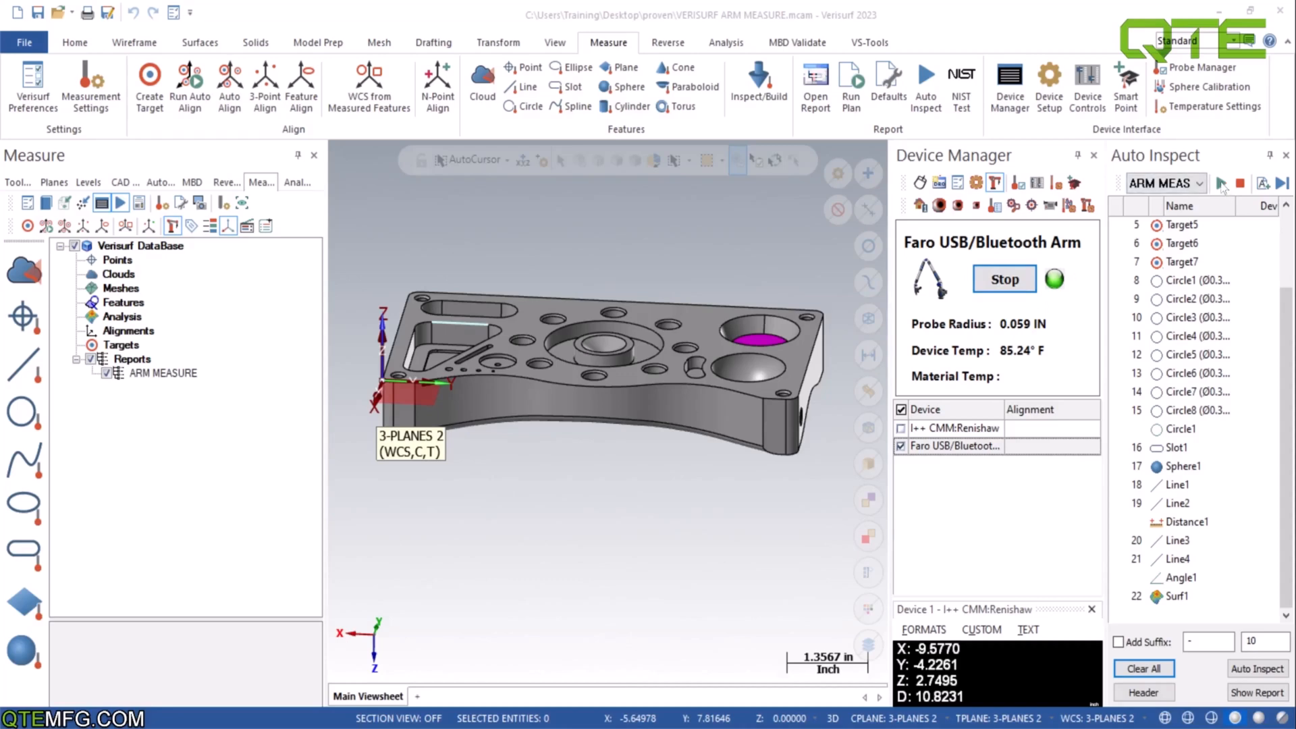
pyautogui.moveTo(1204, 539)
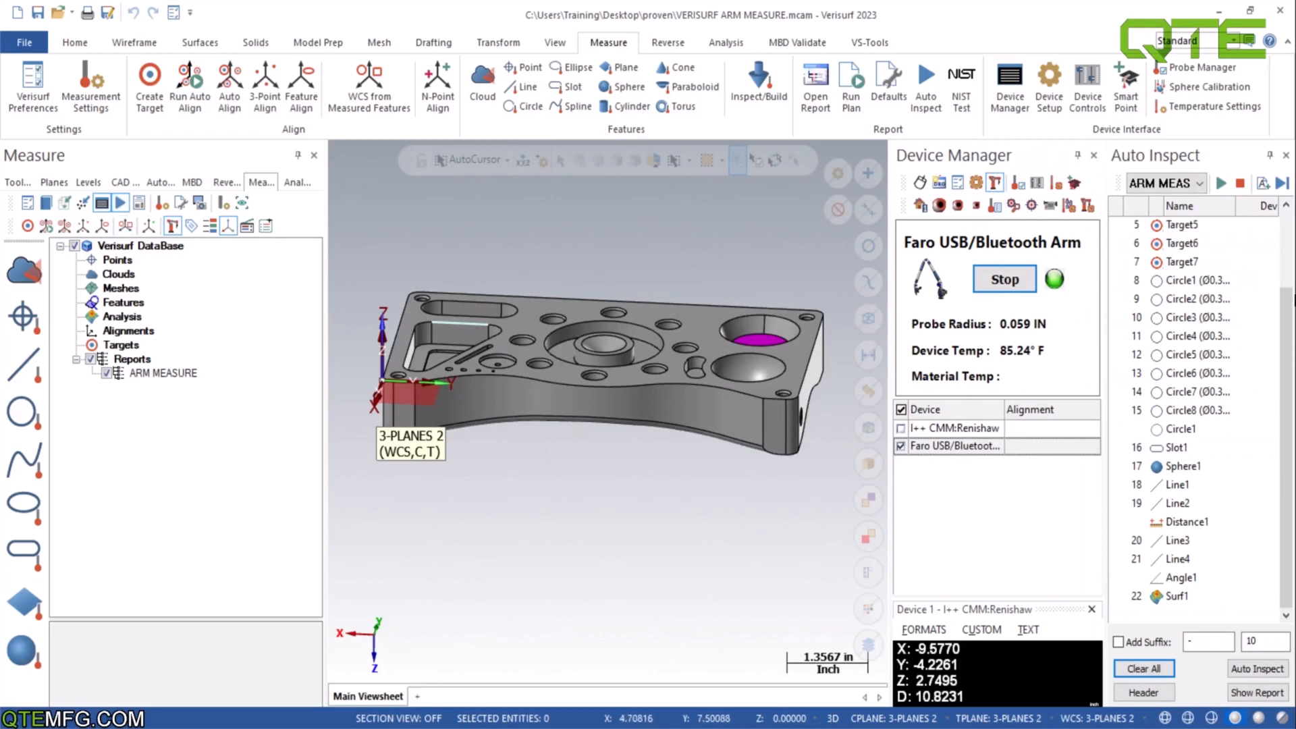
pyautogui.moveTo(730, 221)
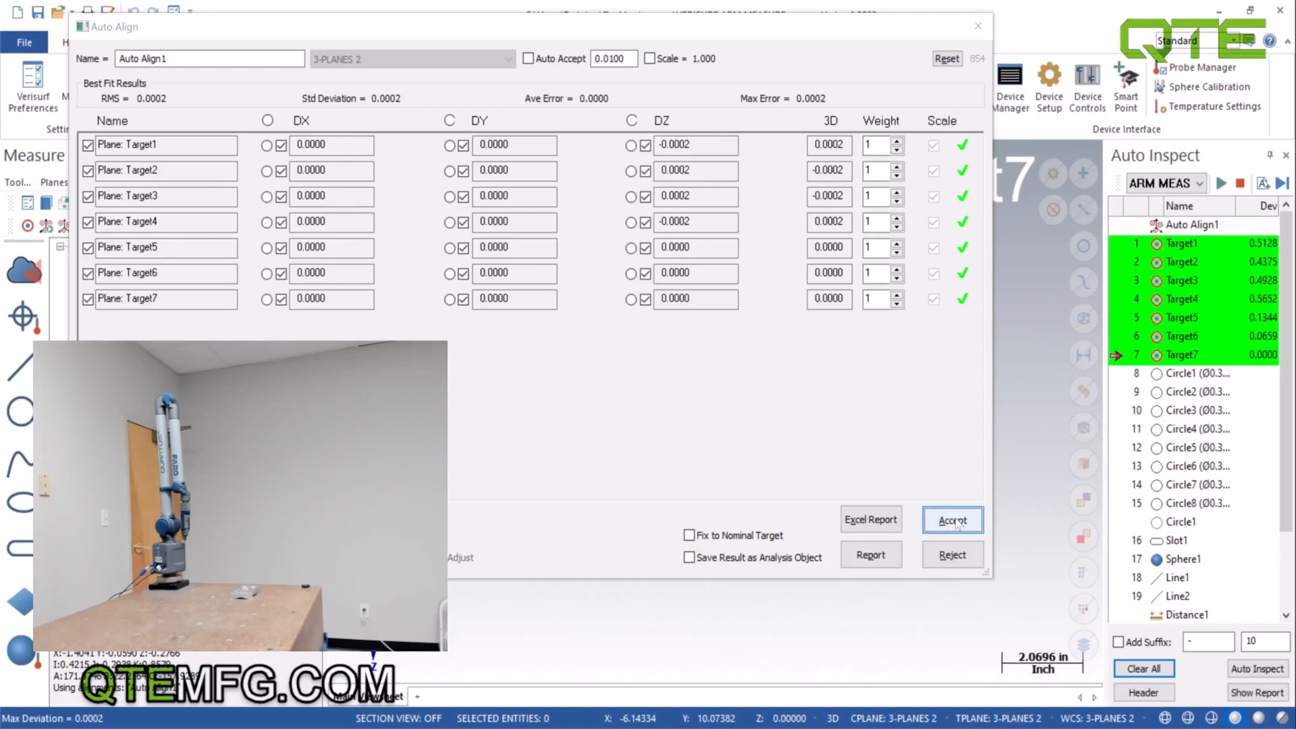
pyautogui.click(953, 520)
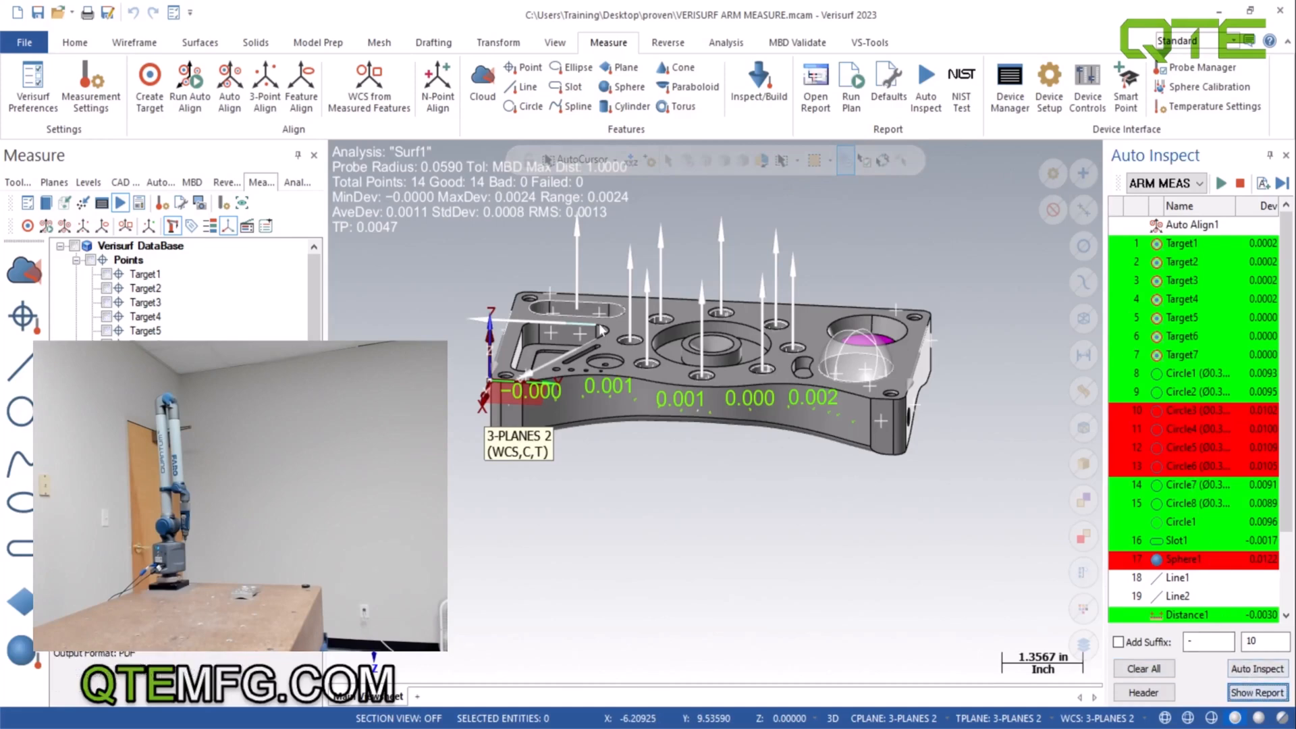
# - View the exported Verisurf Inspection Report PDF in Edge, scrolling through pages 1 and 2
pyautogui.click(1255, 691)
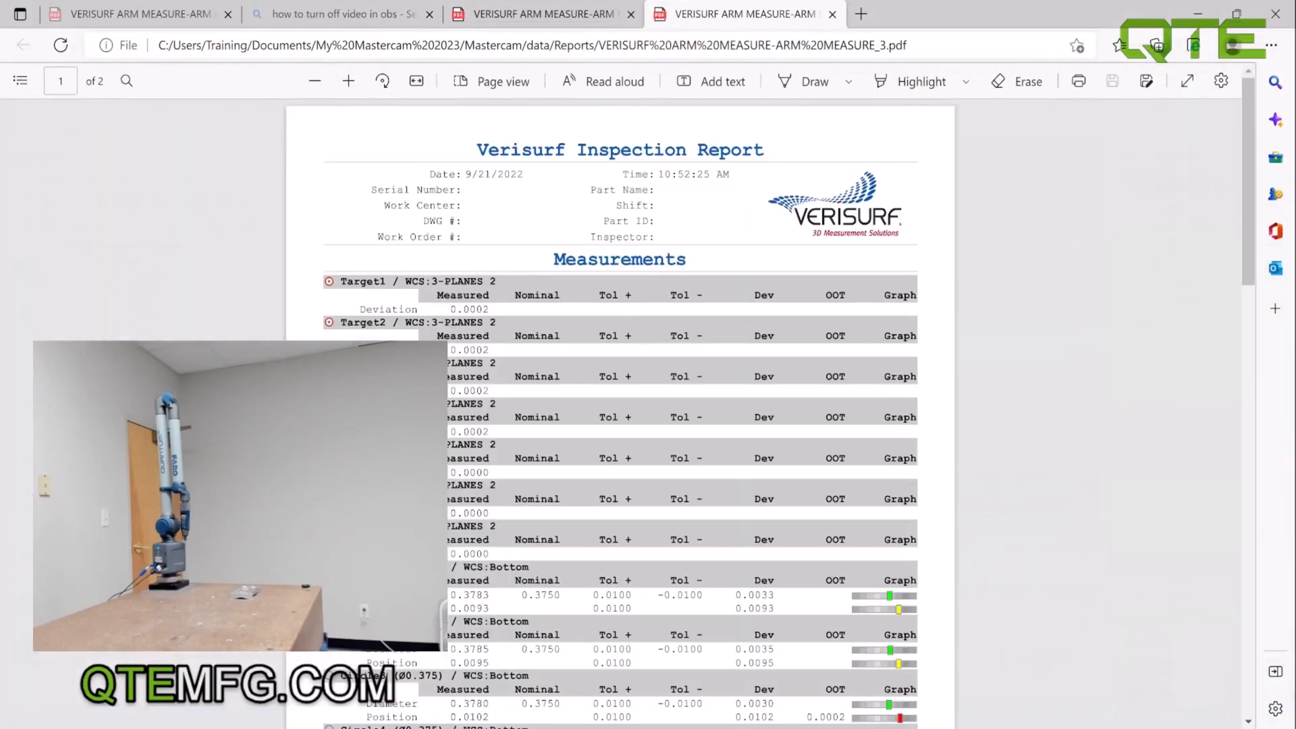
pyautogui.scroll(-3)
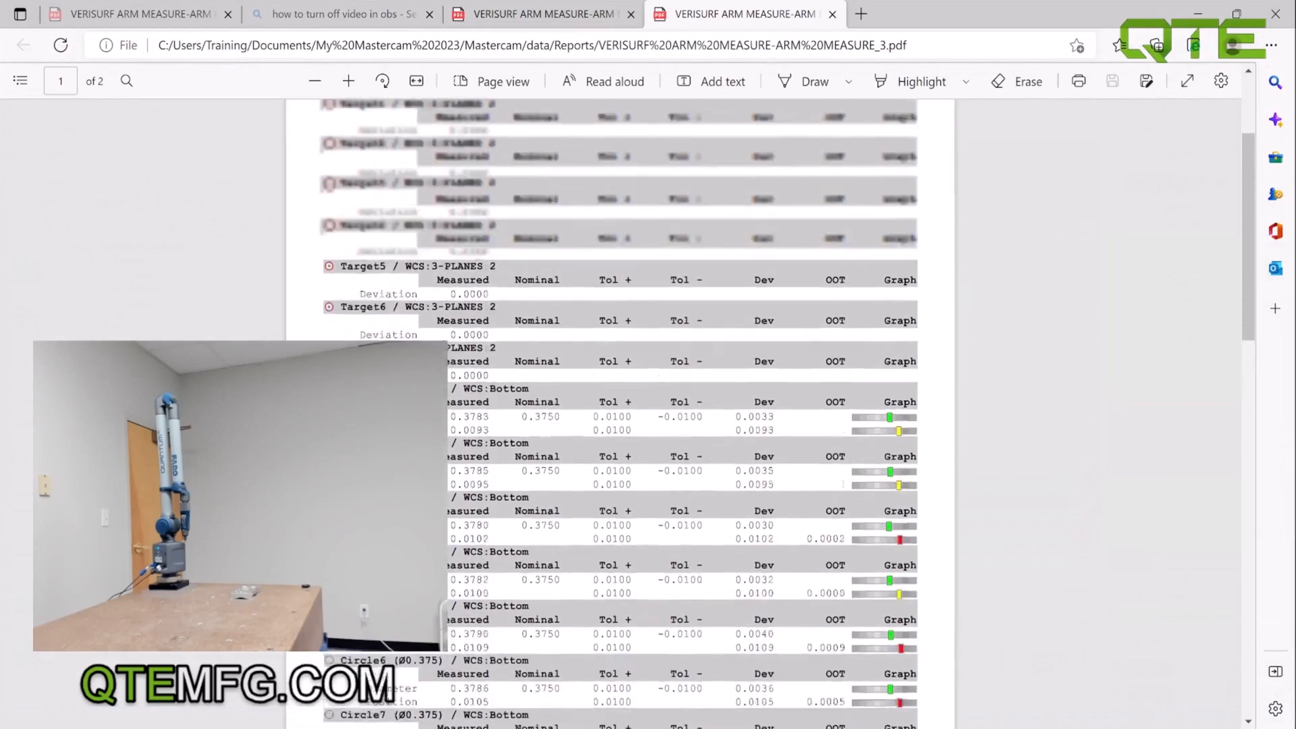
pyautogui.scroll(-3)
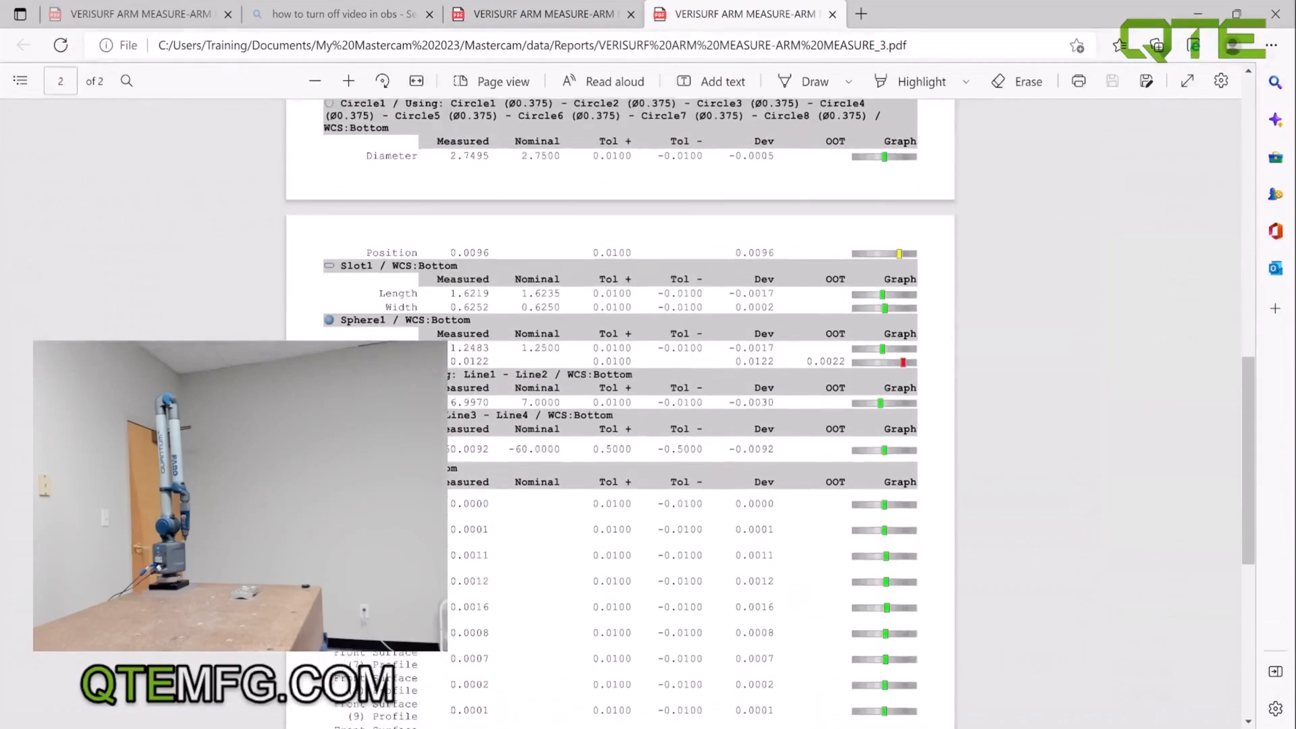
pyautogui.scroll(-3)
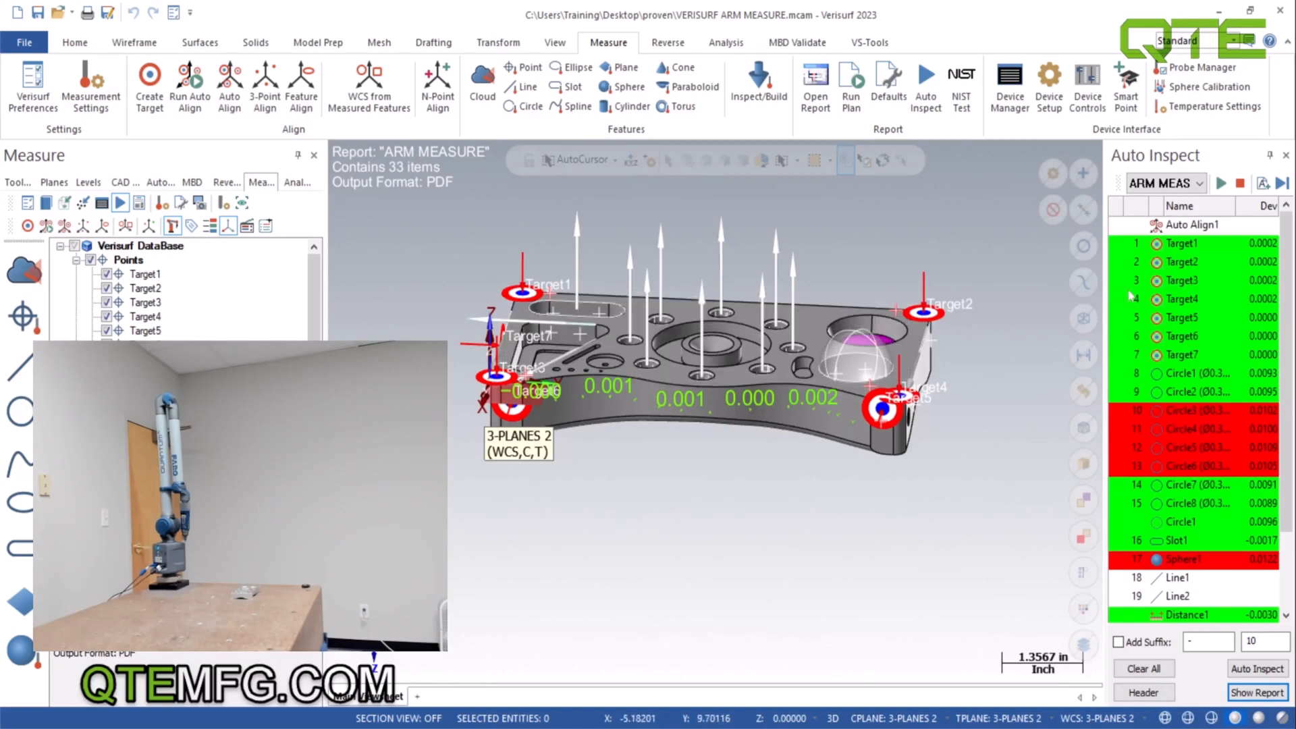
pyautogui.moveTo(1191, 317)
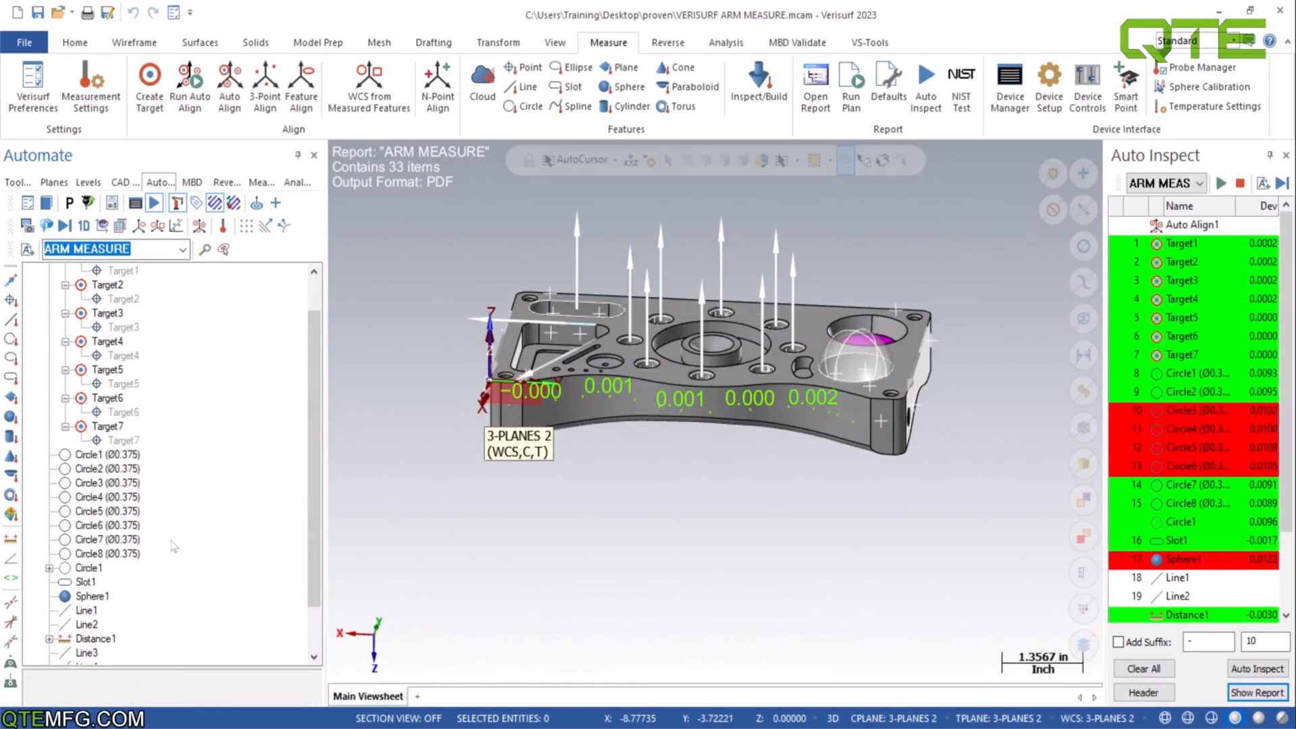
pyautogui.moveTo(157, 537)
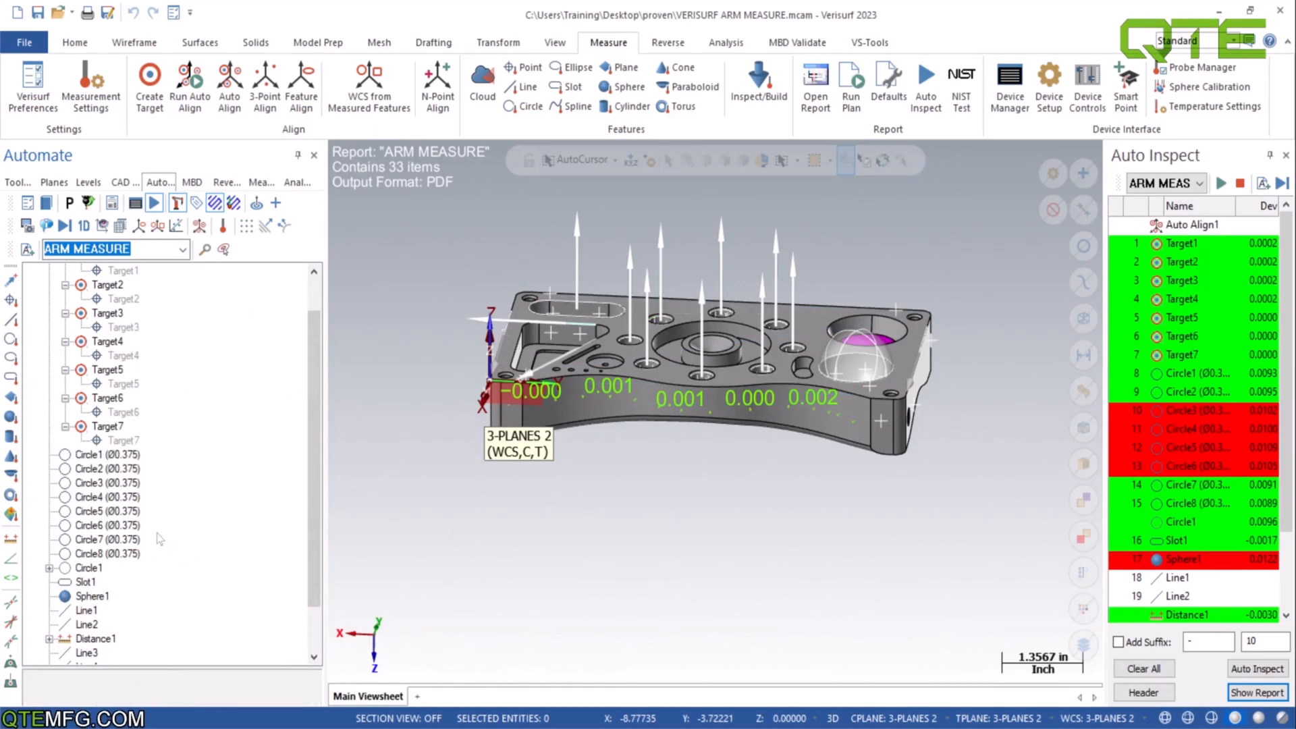
pyautogui.moveTo(169, 531)
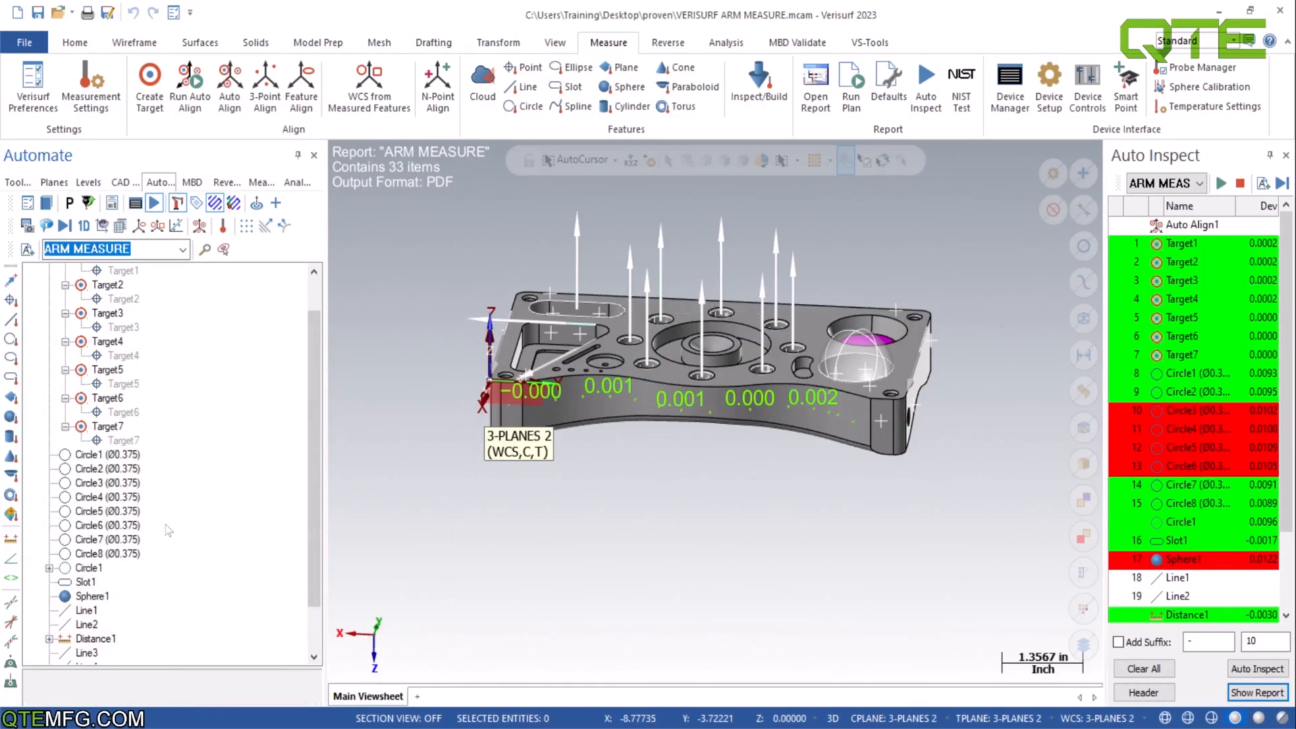
pyautogui.moveTo(173, 423)
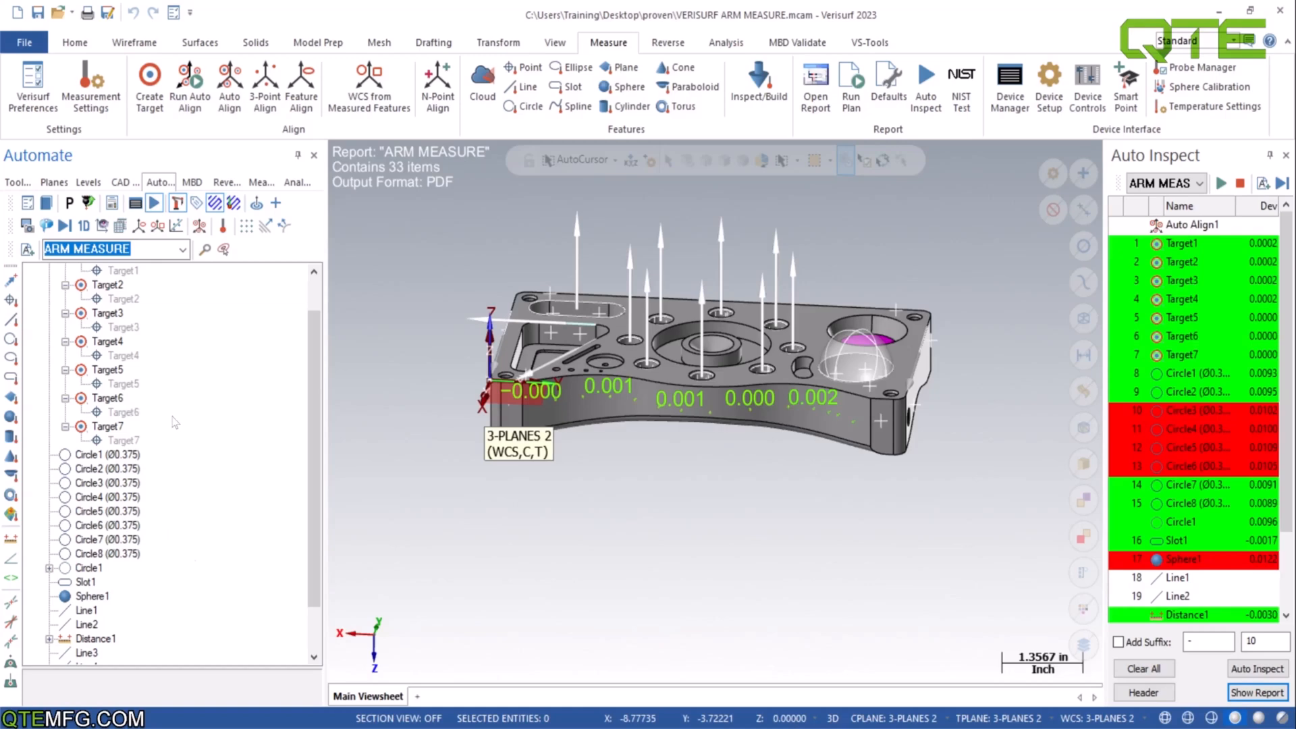
pyautogui.moveTo(155, 459)
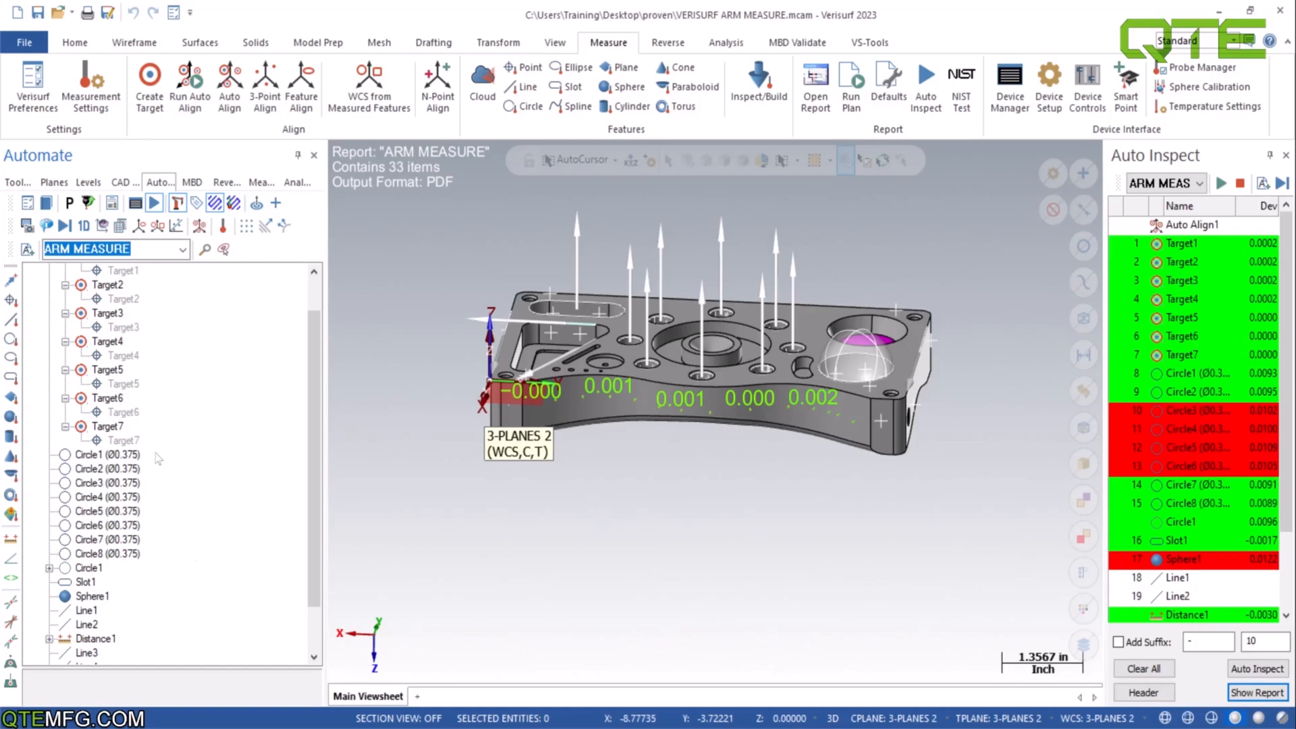
pyautogui.moveTo(174, 450)
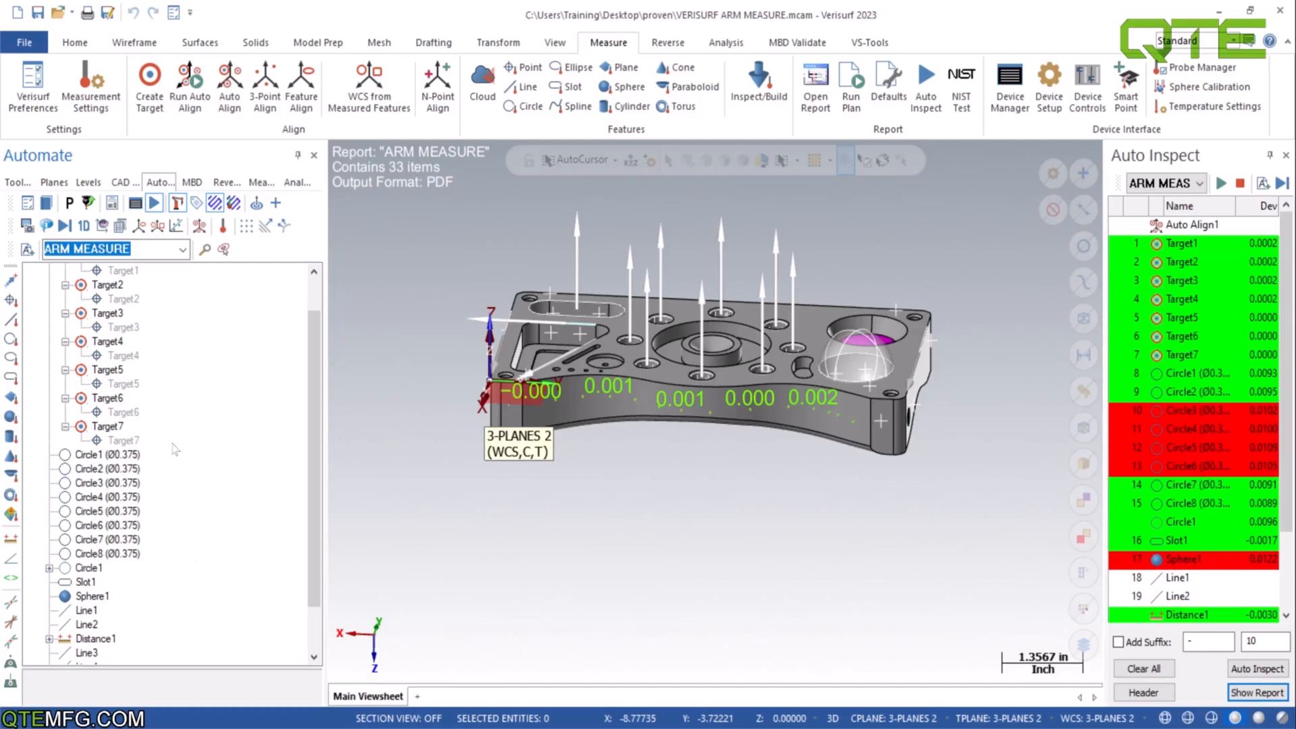
pyautogui.moveTo(292, 419)
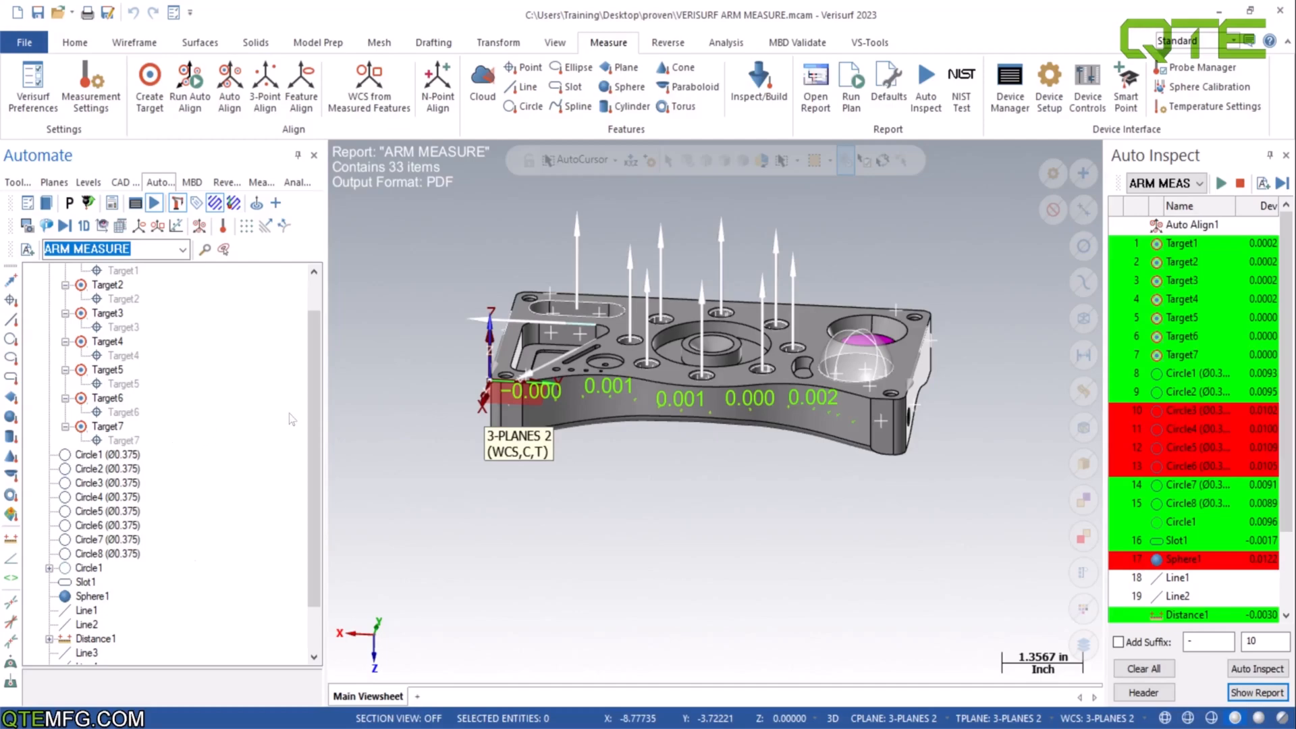